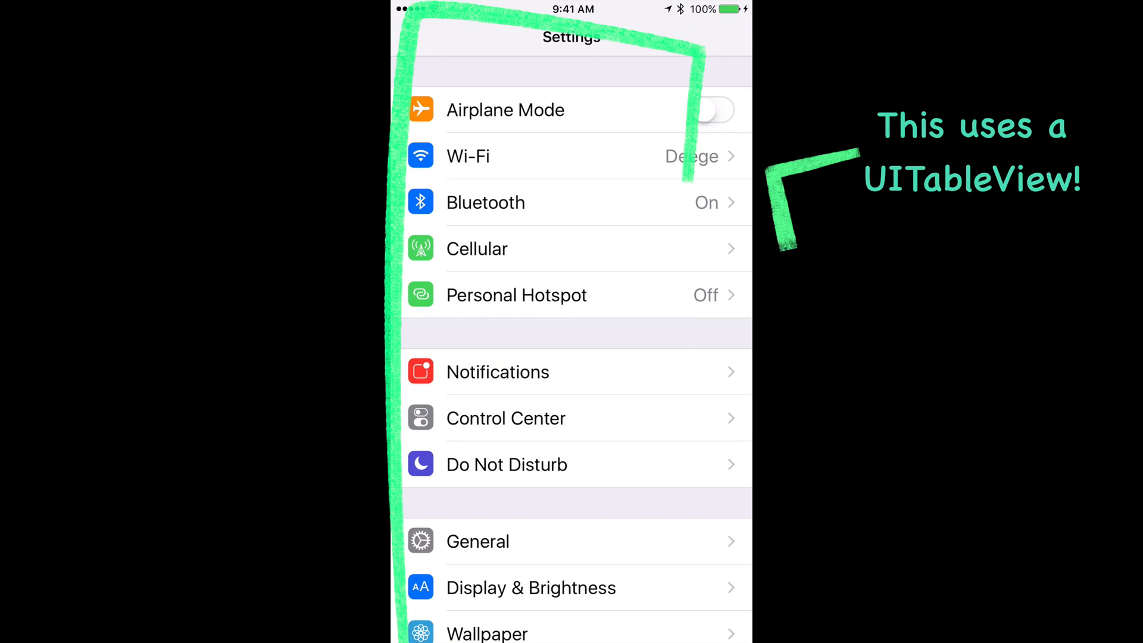
Step: Scroll the Settings list and then the YouTube Home feed of recommended videos
scroll(down, 3)
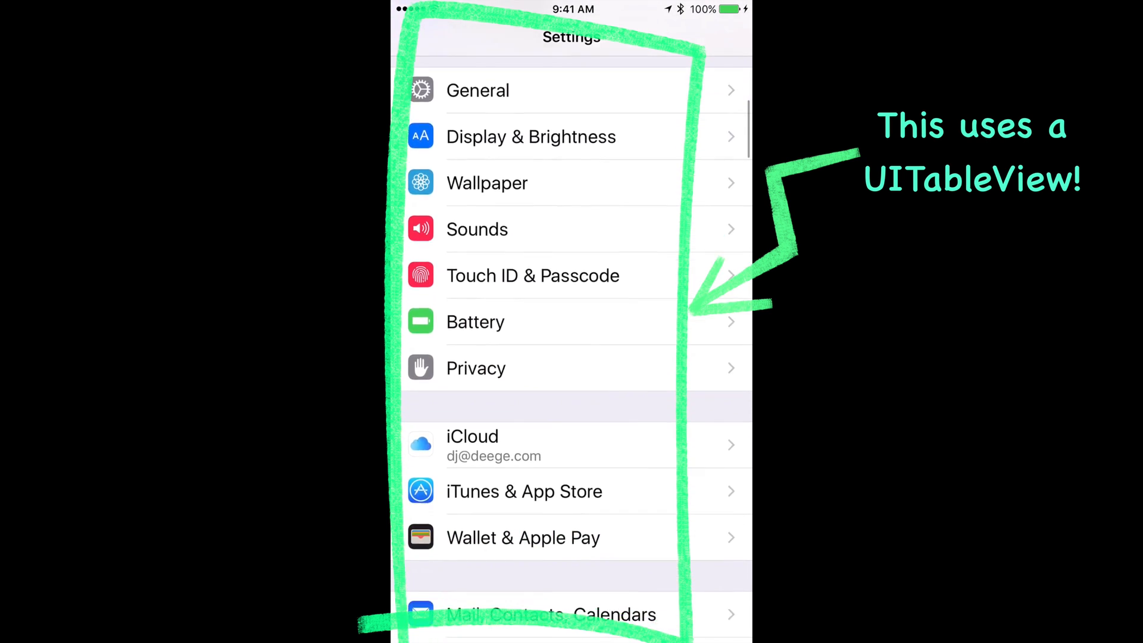
scroll(down, 3)
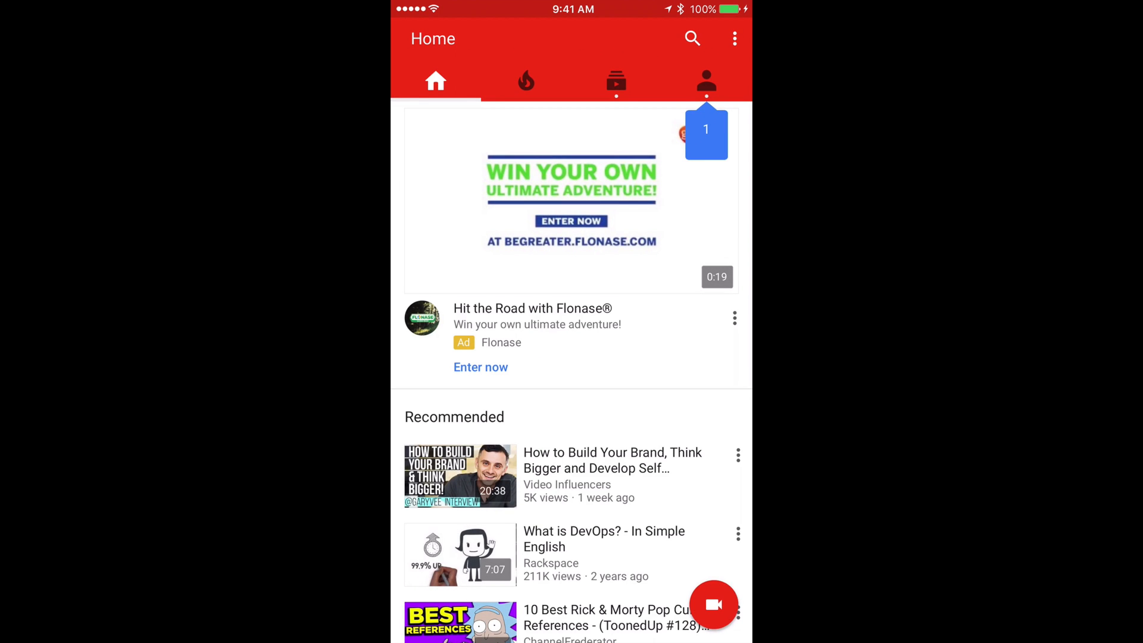
scroll(down, 3)
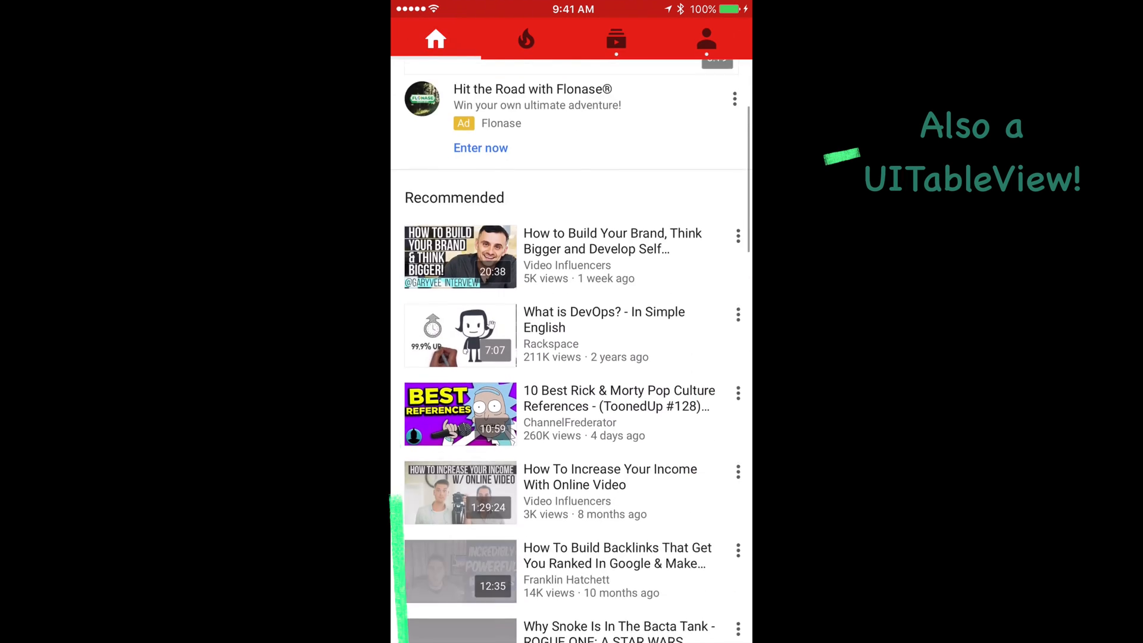
scroll(down, 3)
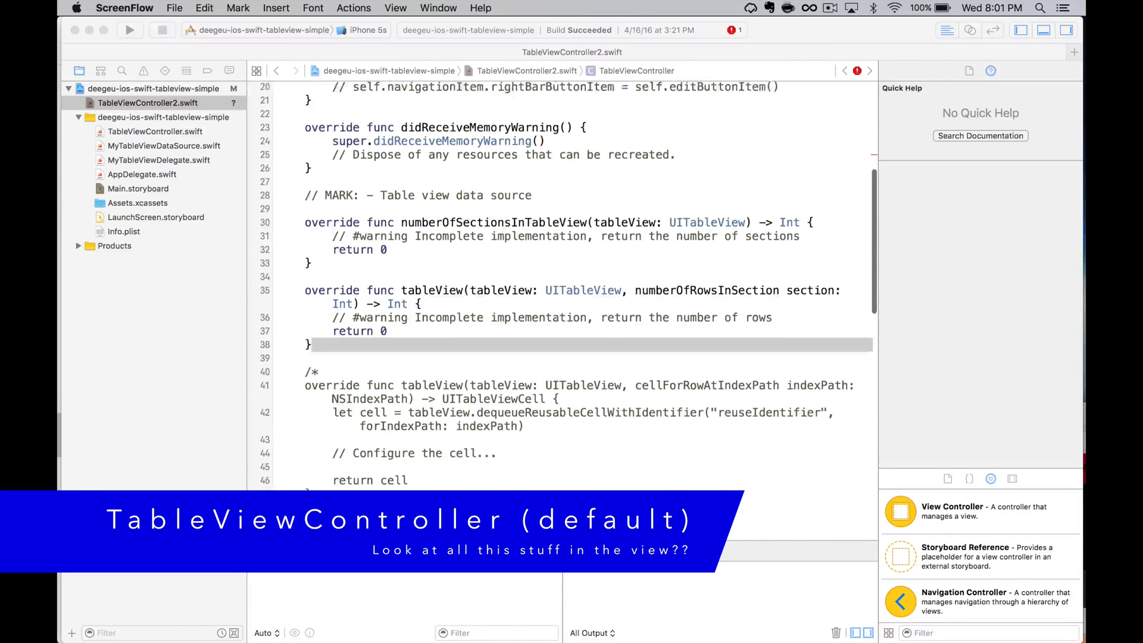
Step: Scroll through the TableViewController2.swift source before starting a new project
scroll(down, 3)
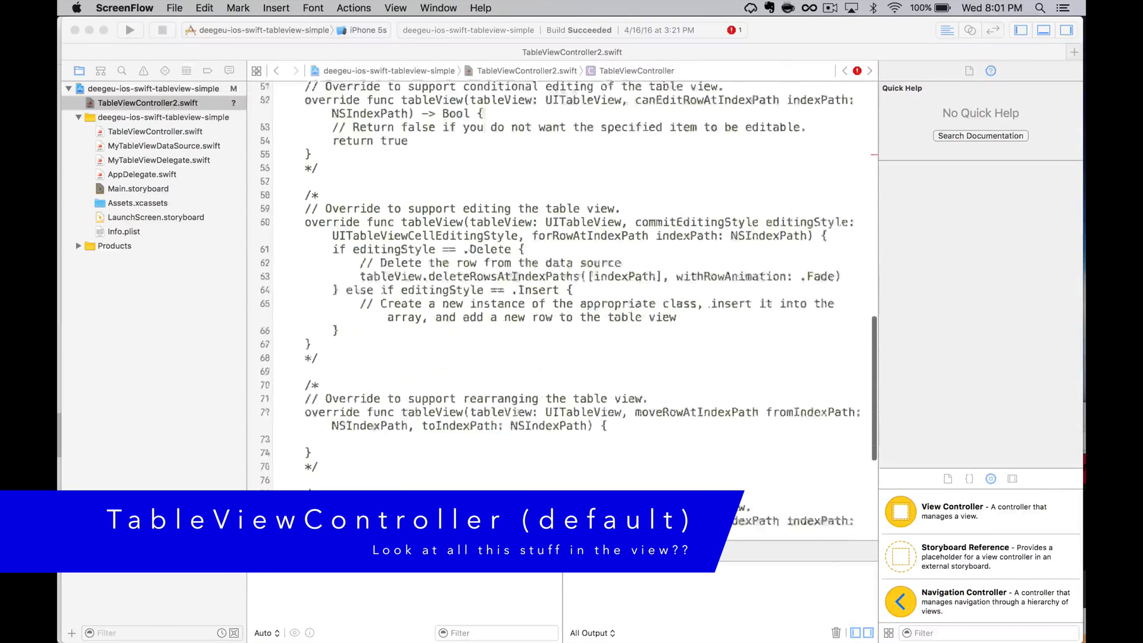
scroll(down, 3)
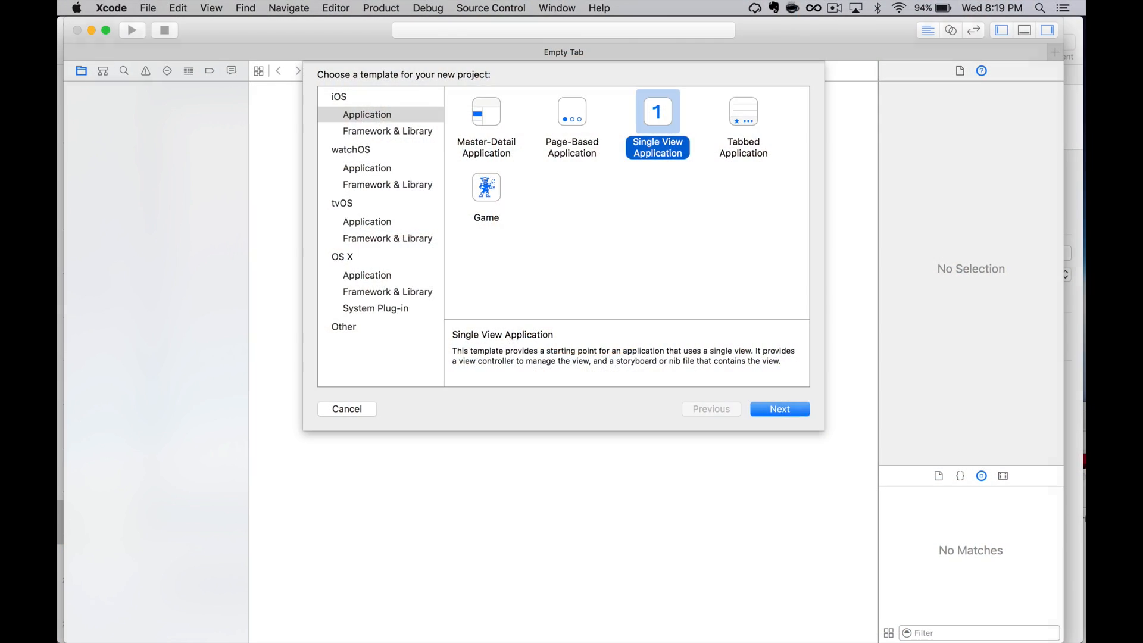
Step: Create the Single View project named MyTableViewApp, saved in the GitHub folder
click(778, 408)
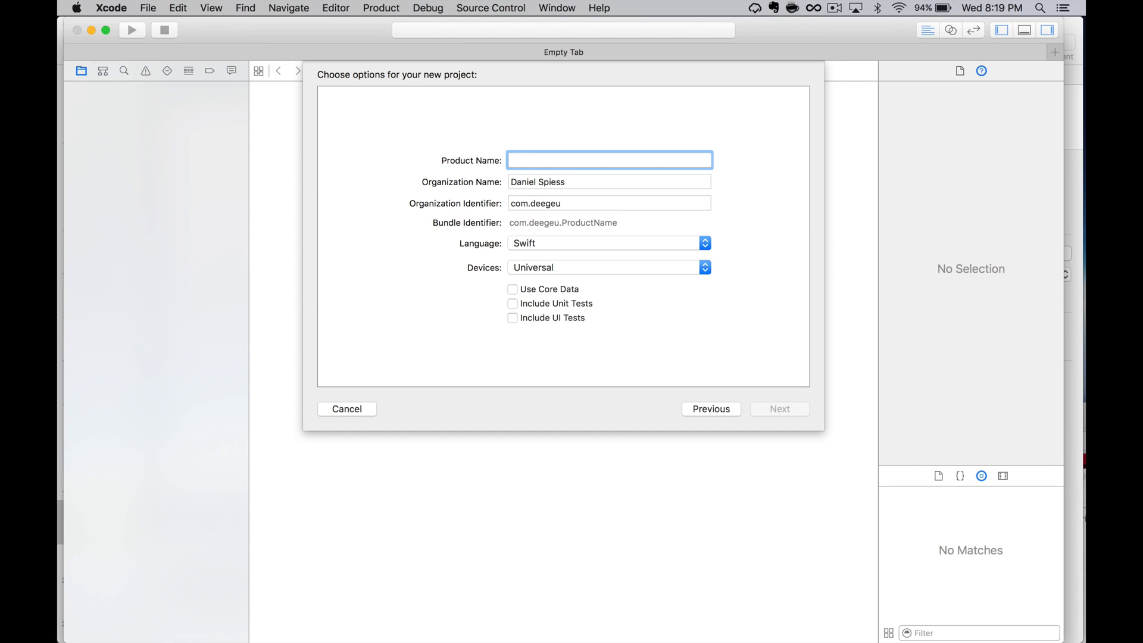
text(MyTable)
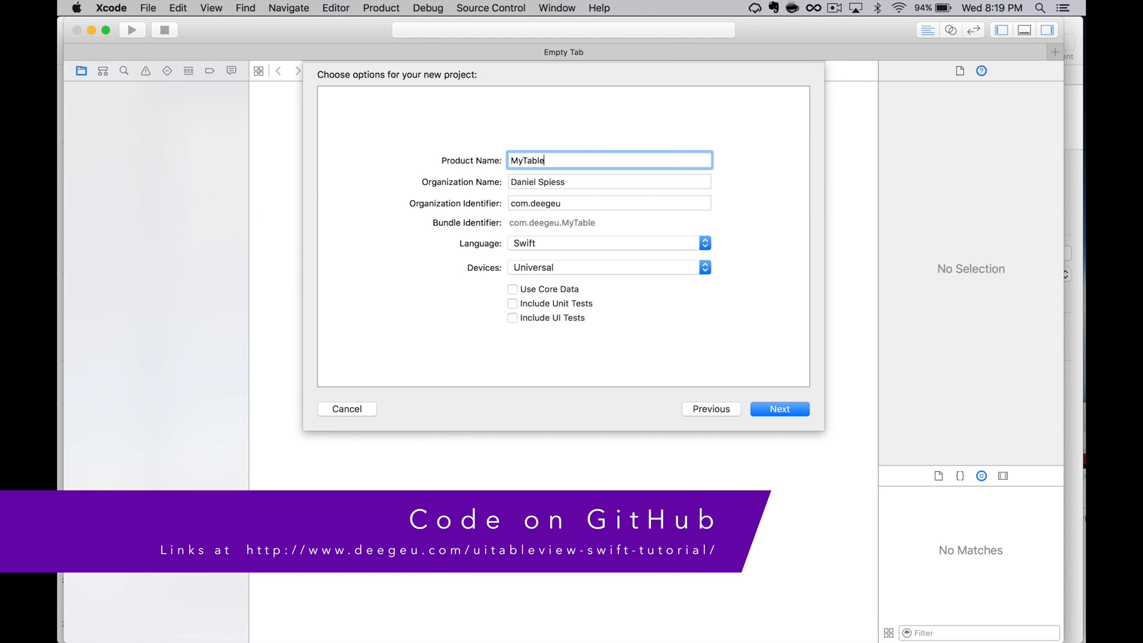
text(ViewApp)
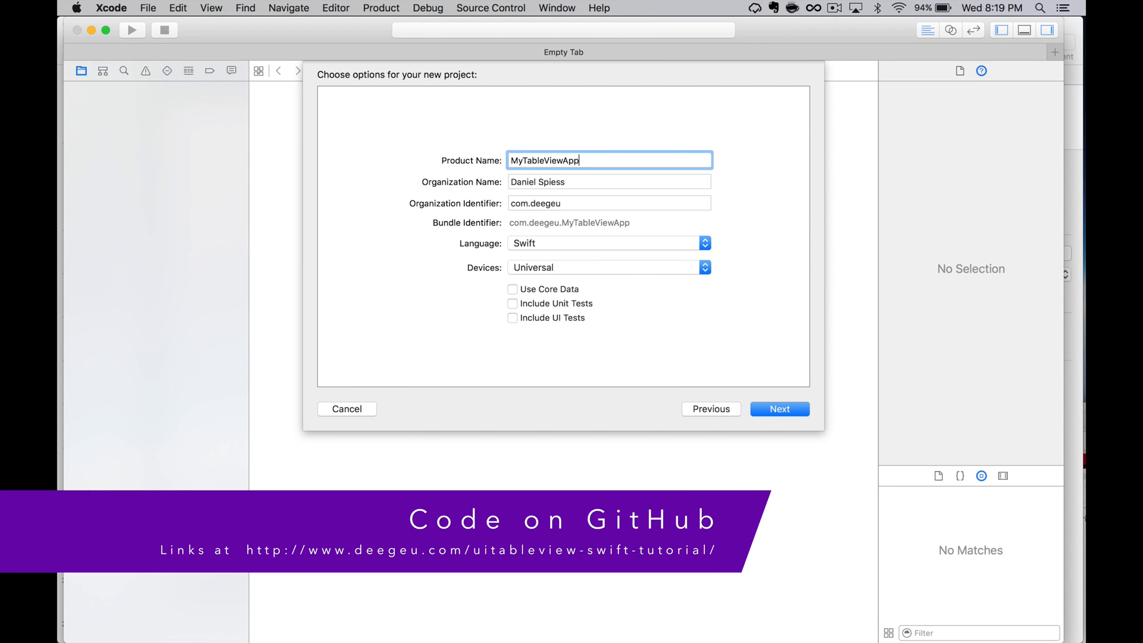
click(778, 409)
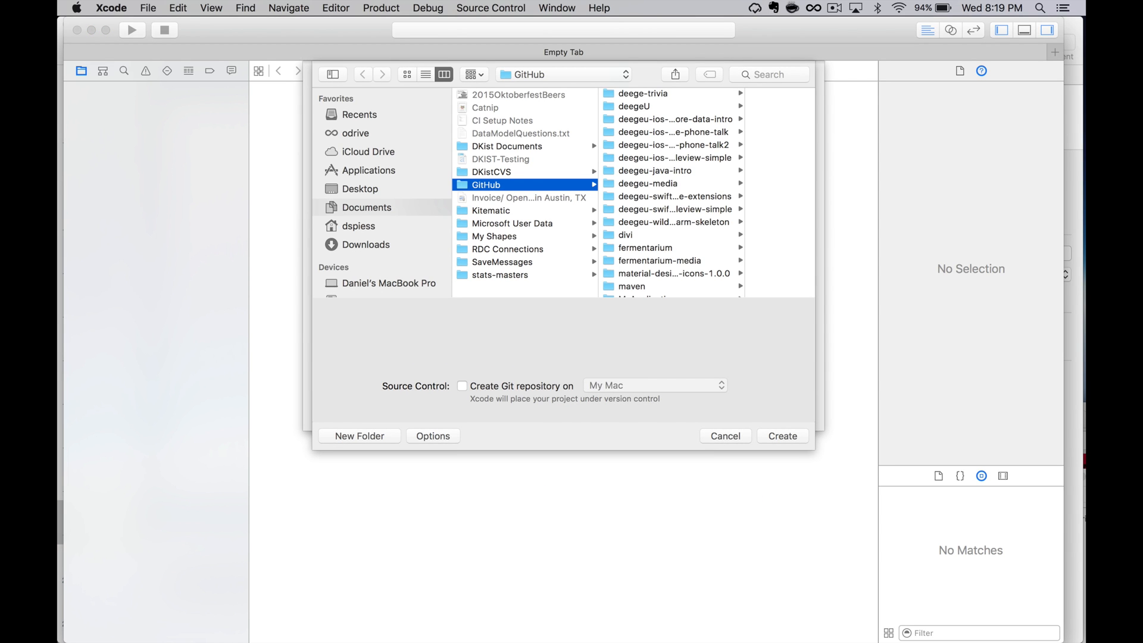
click(782, 436)
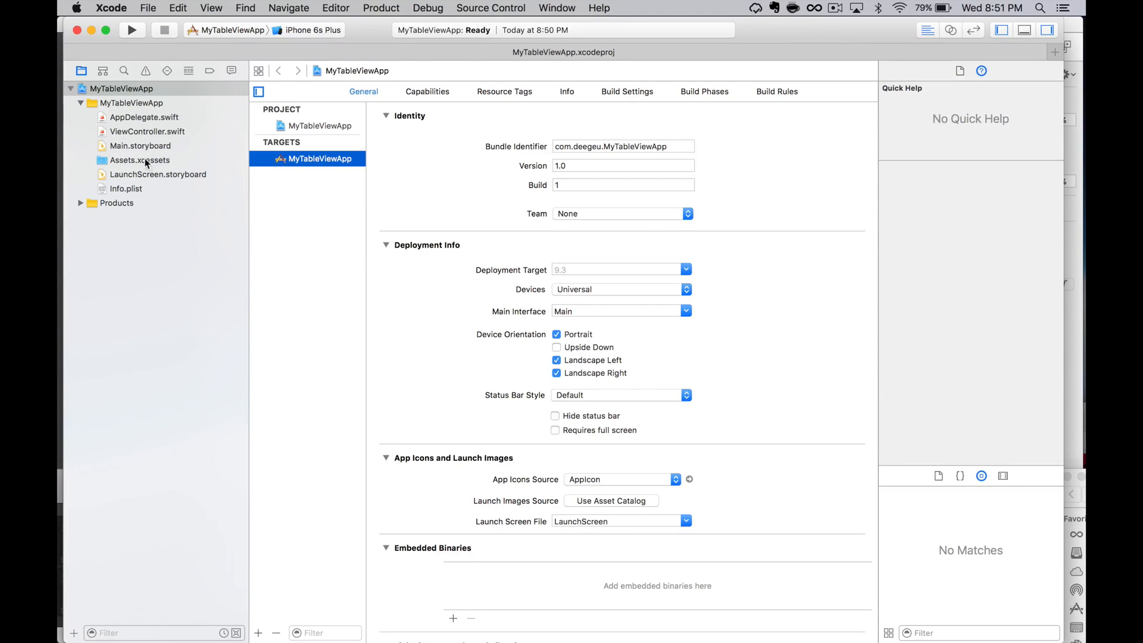
Step: In Main.storyboard, mark the table view controller scene as Is Initial View Controller
click(140, 145)
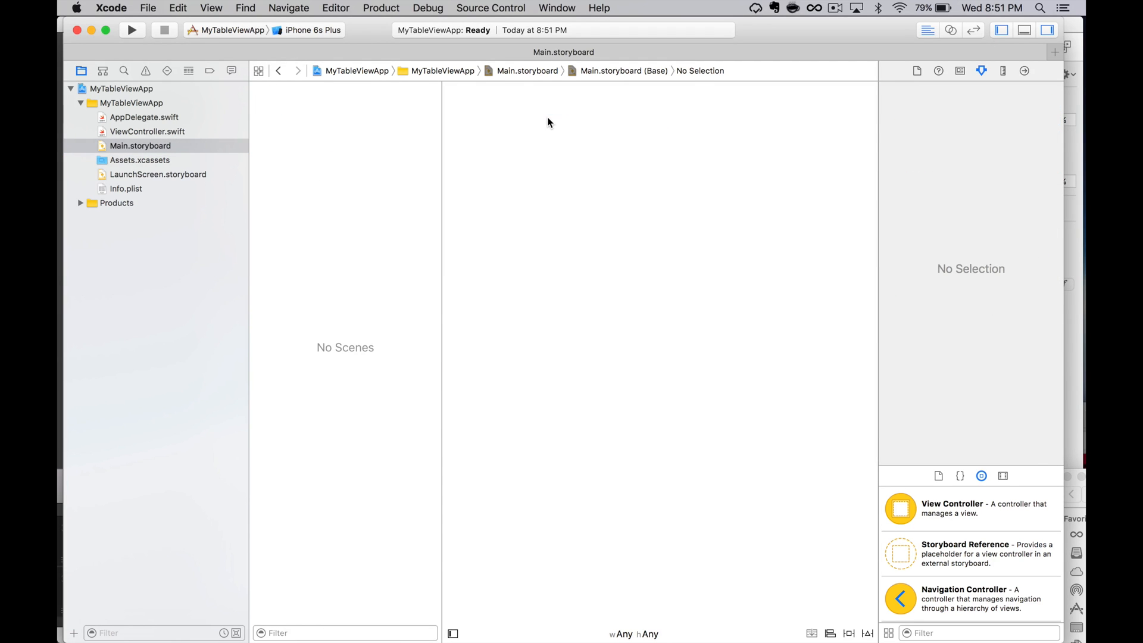
mouse_move(969, 359)
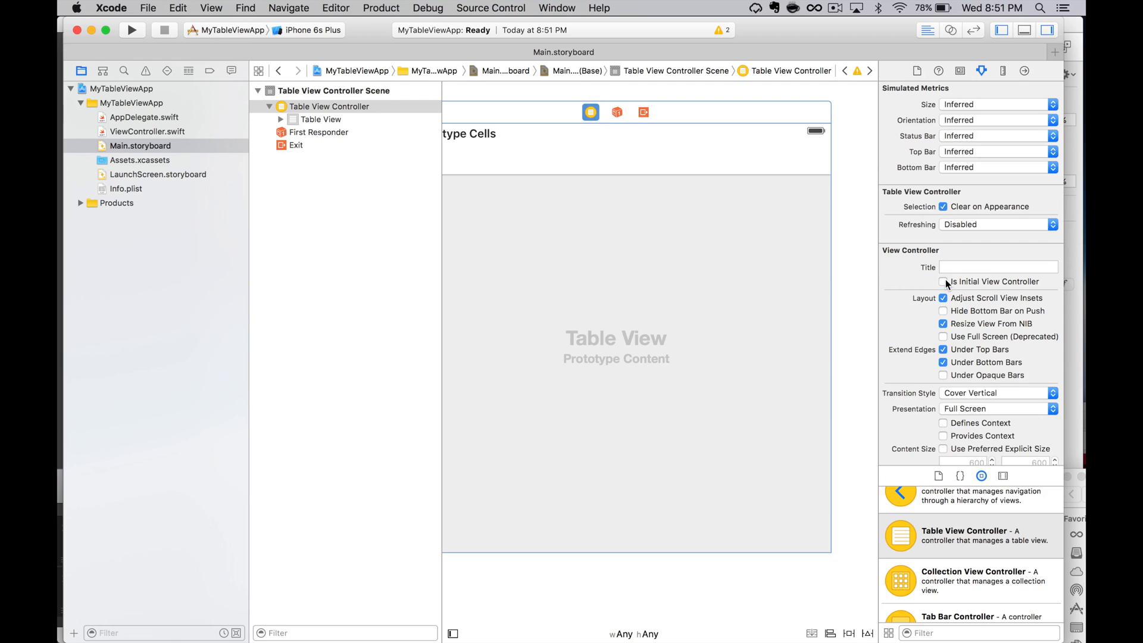
click(943, 280)
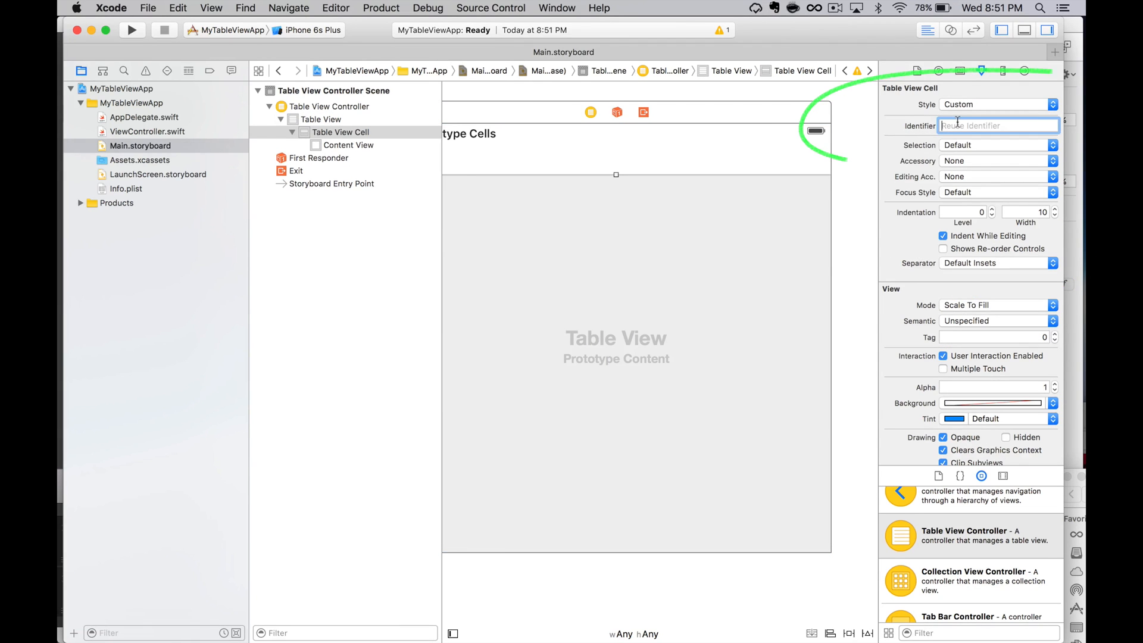
Step: Give the prototype cell the reuse identifier 'cell' and the Basic style
text(cell)
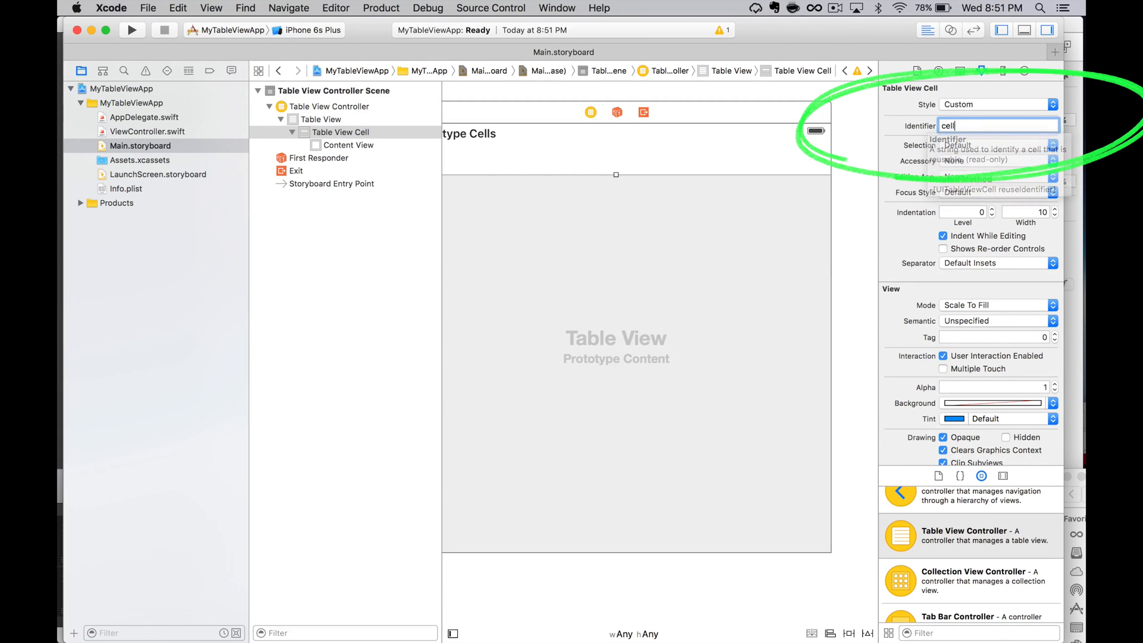
key(Return)
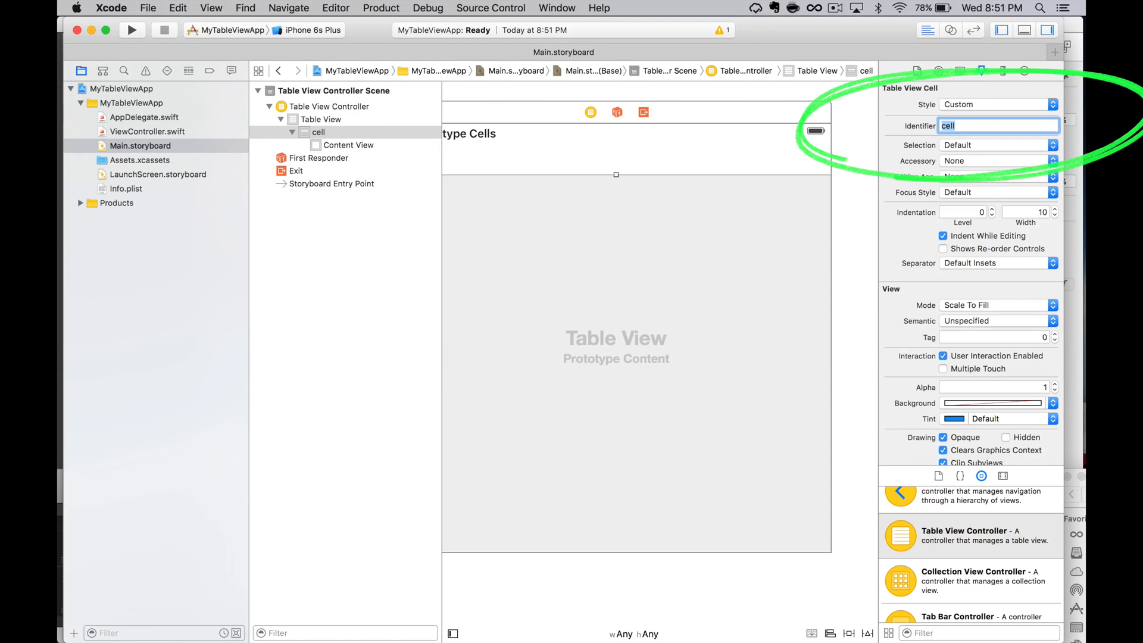
text(cell)
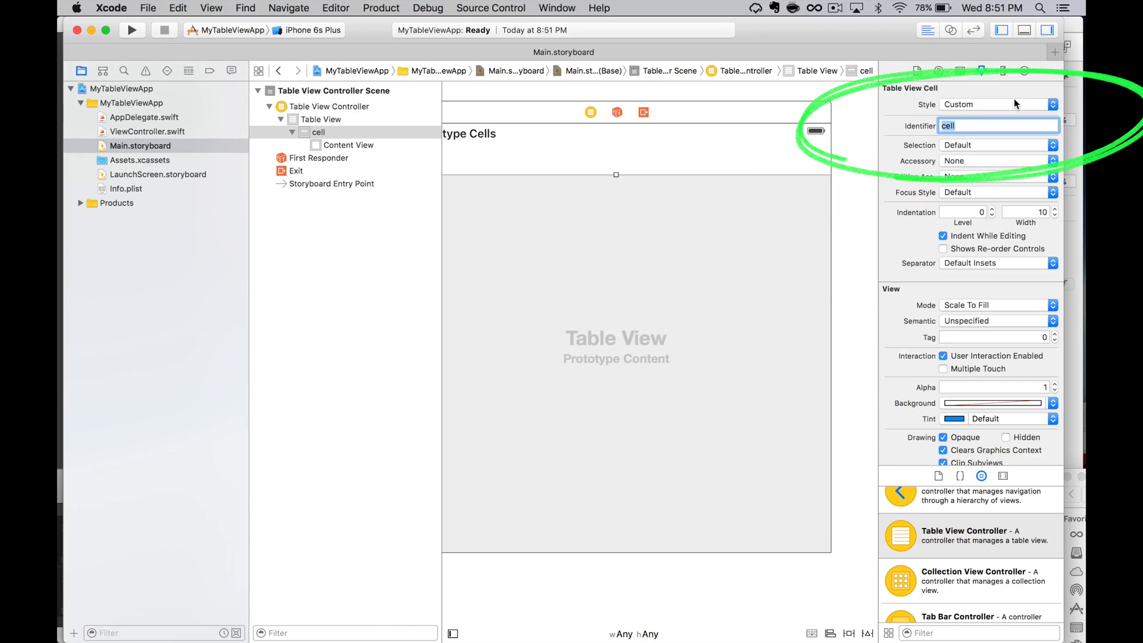
click(996, 105)
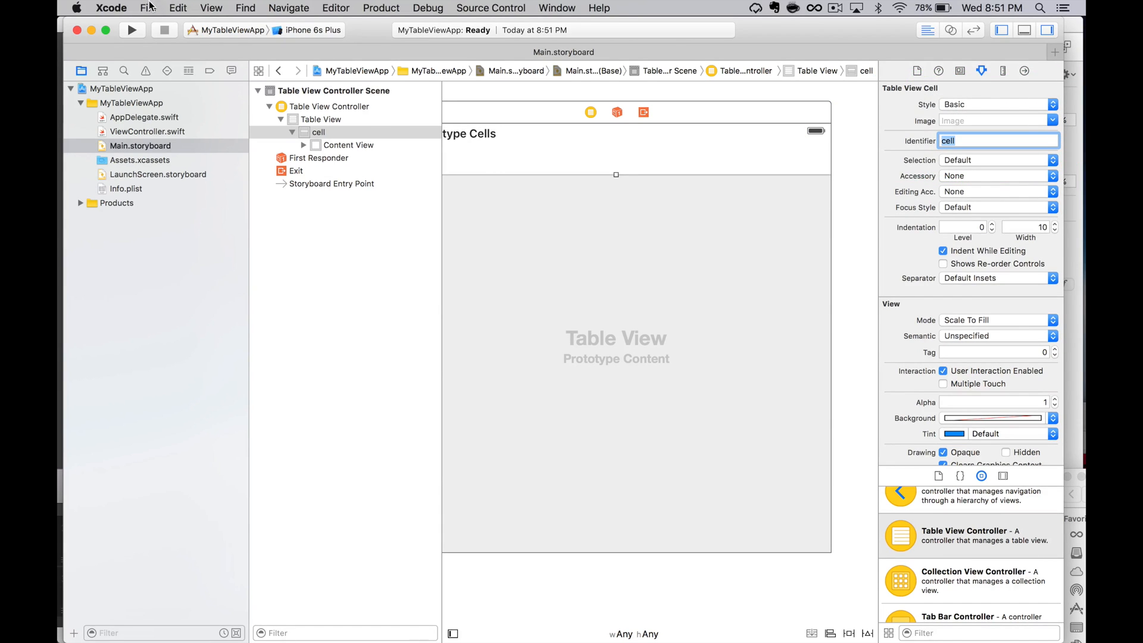
Step: Add a Cocoa Touch class TableViewController subclassing UITableViewController and show TableViewController.swift
click(146, 7)
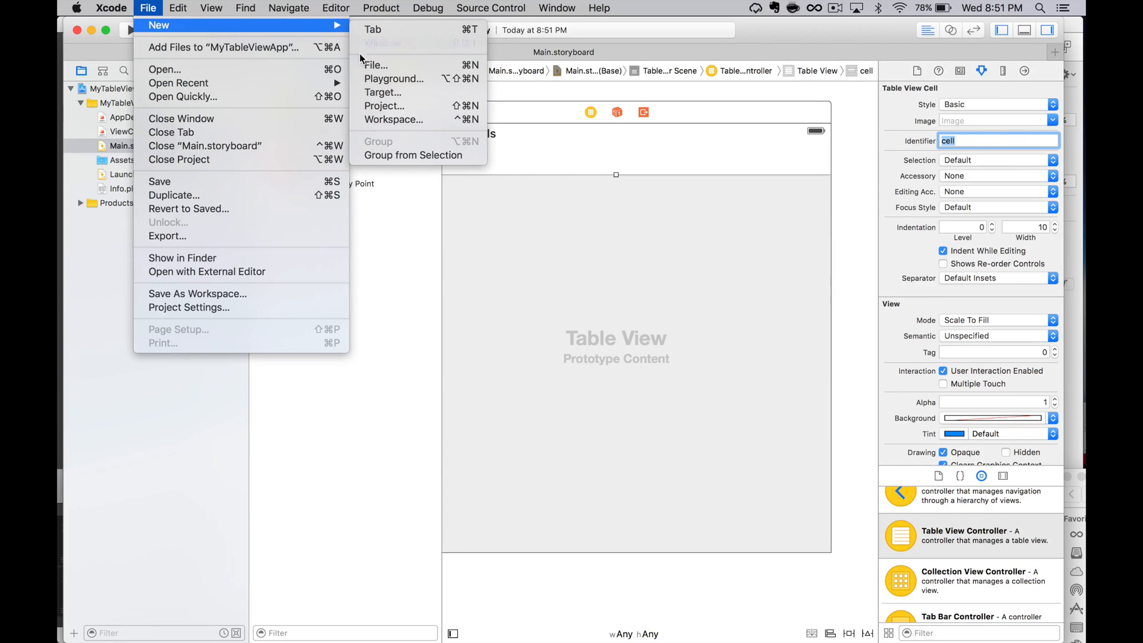
click(376, 65)
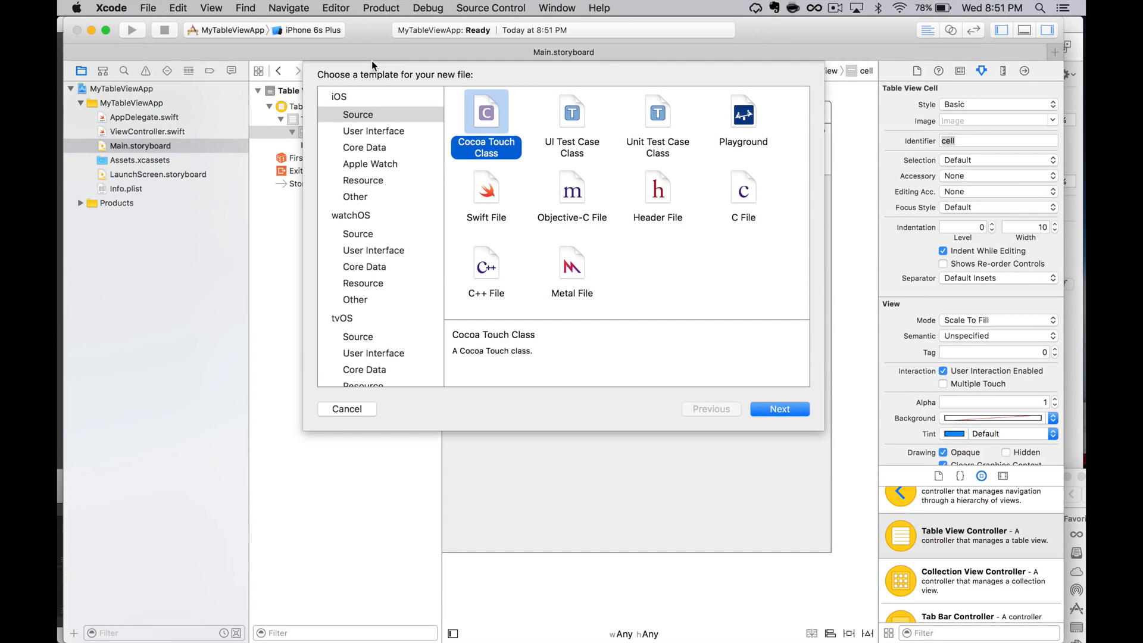
mouse_move(745, 410)
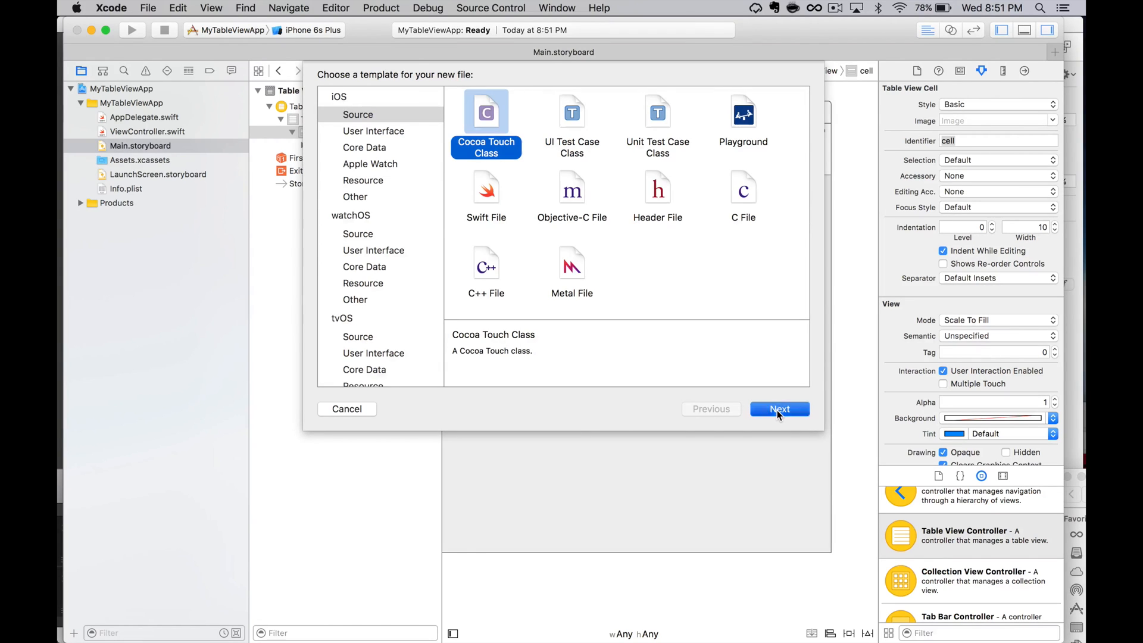
click(778, 408)
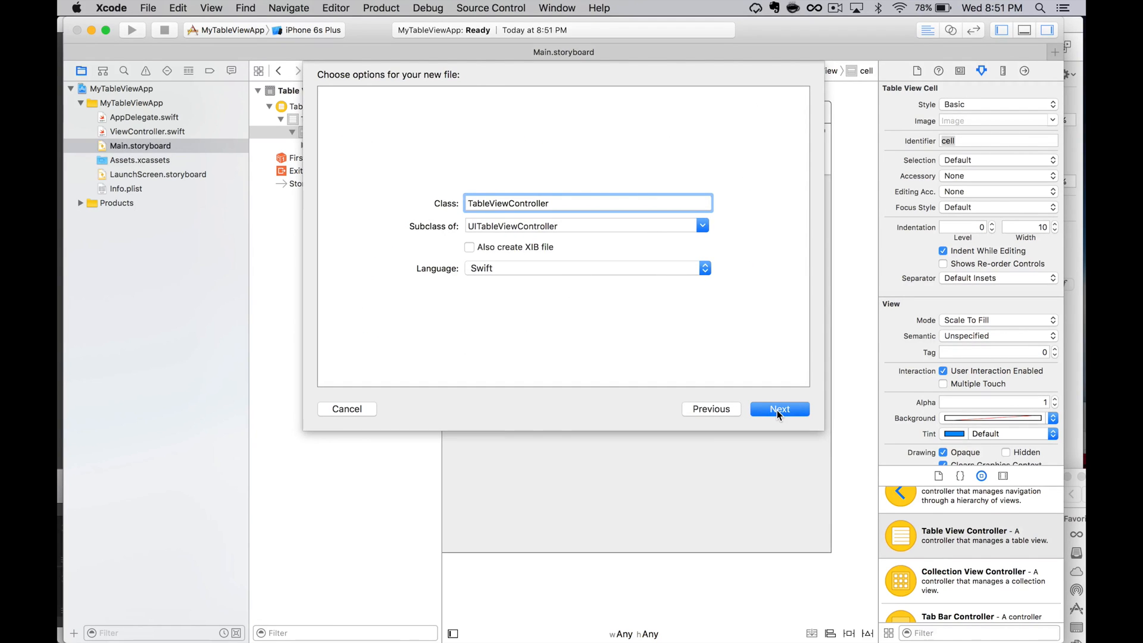
click(779, 409)
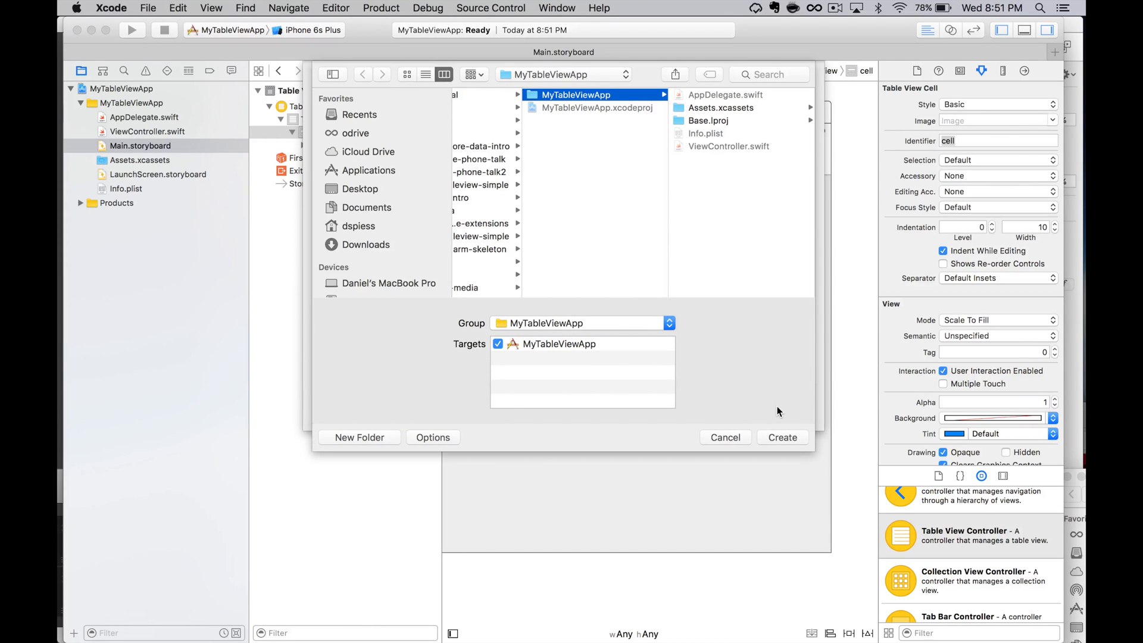
click(725, 438)
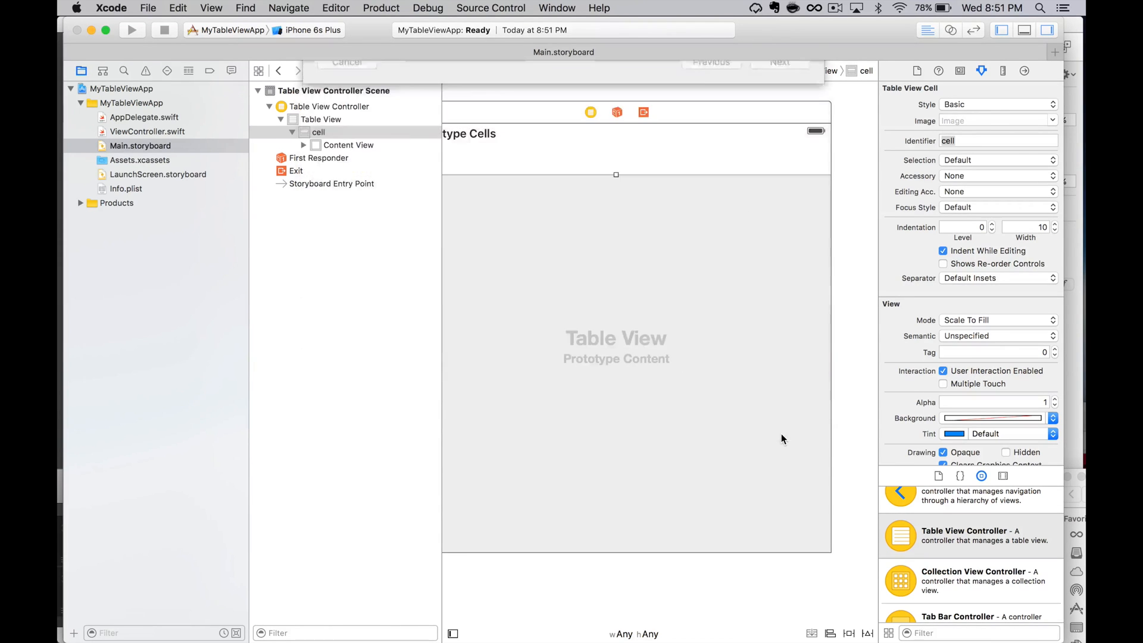
click(157, 159)
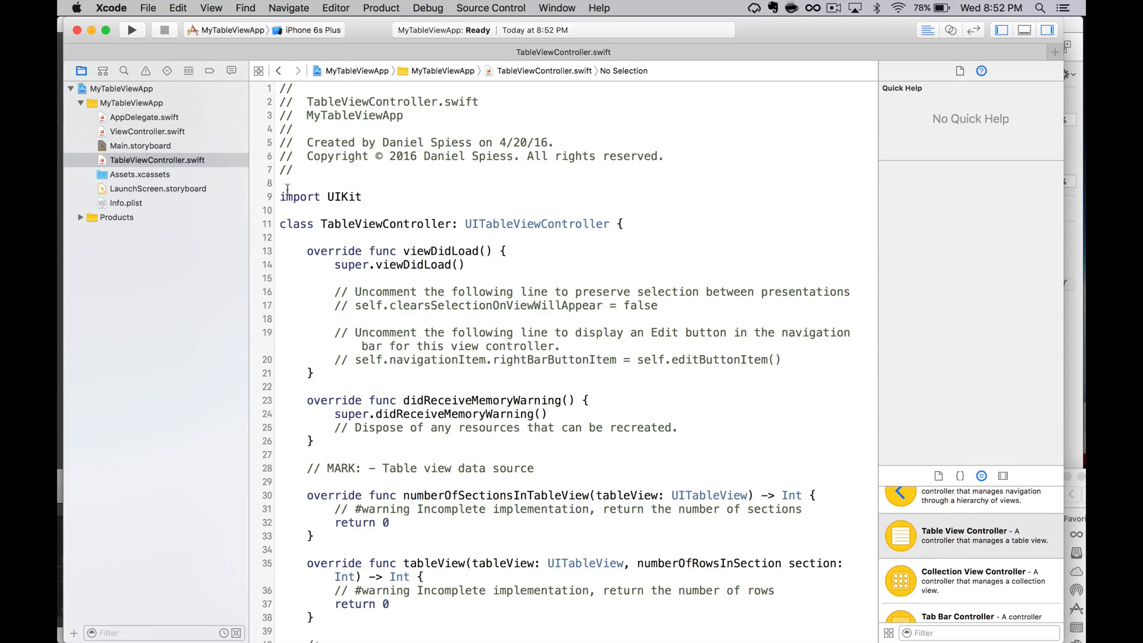
Step: Assign the TableViewController class to the storyboard's table view controller in the Identity inspector
click(141, 145)
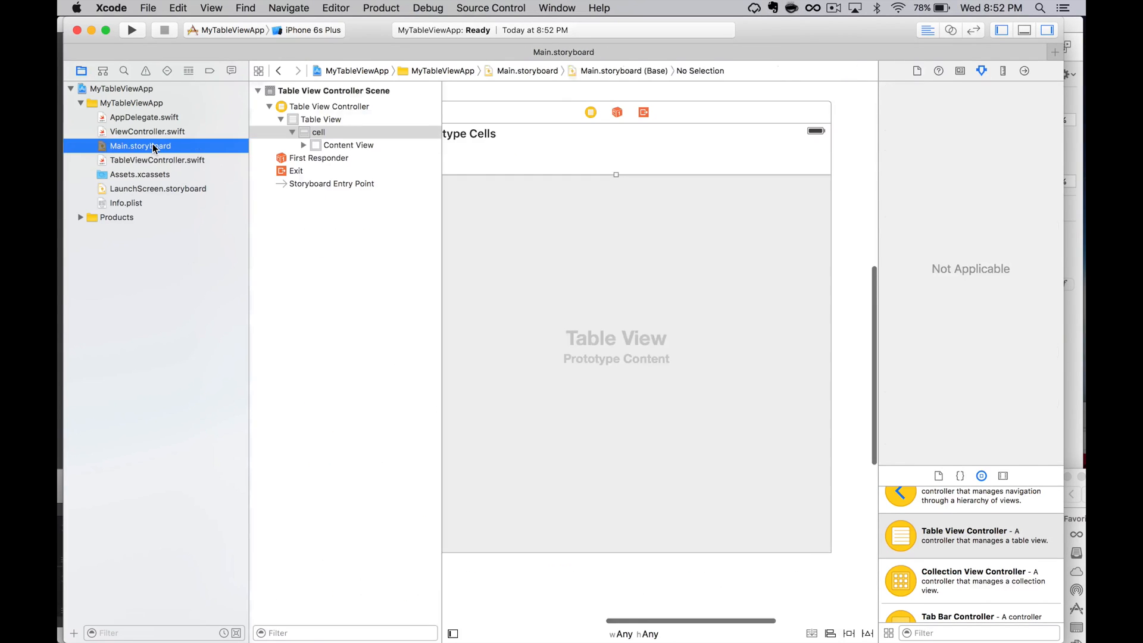
click(318, 131)
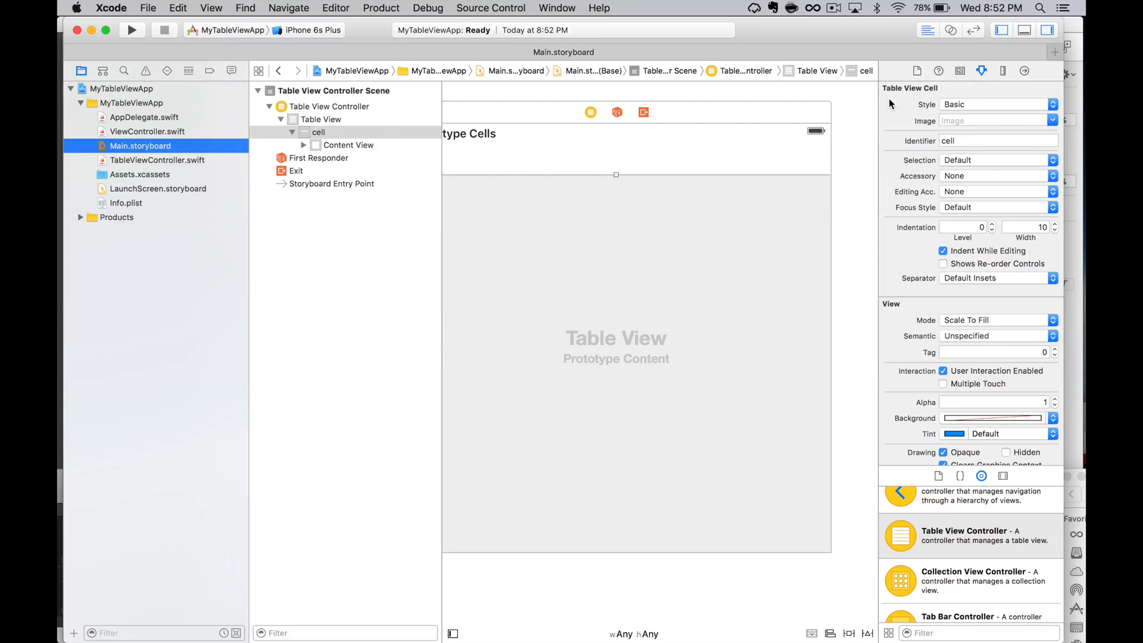
click(590, 112)
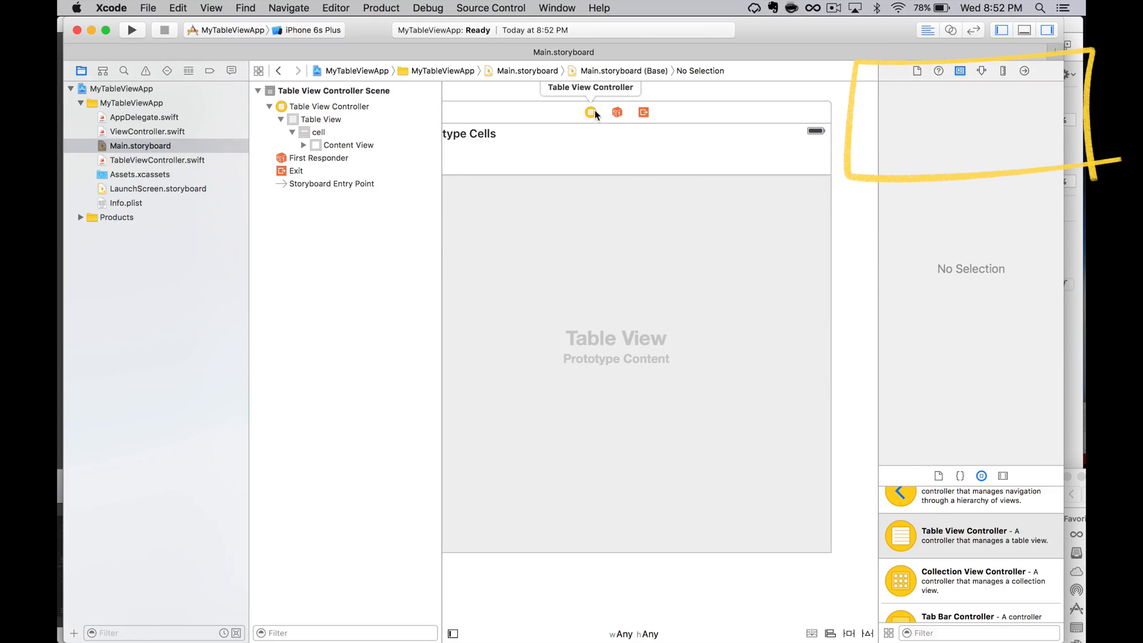
click(591, 112)
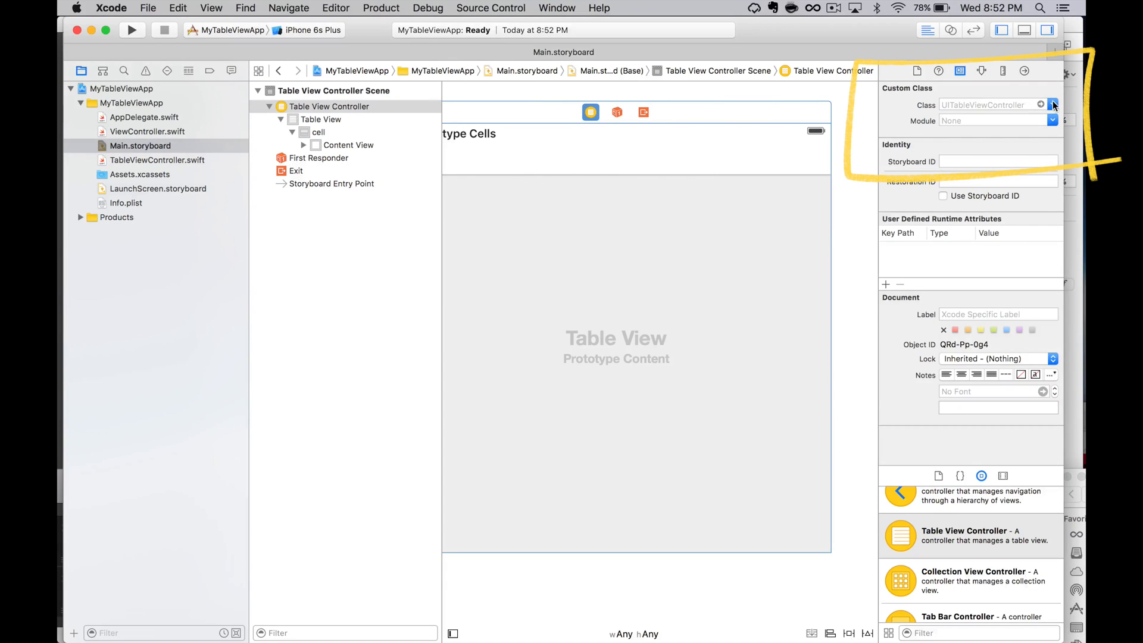
click(1052, 105)
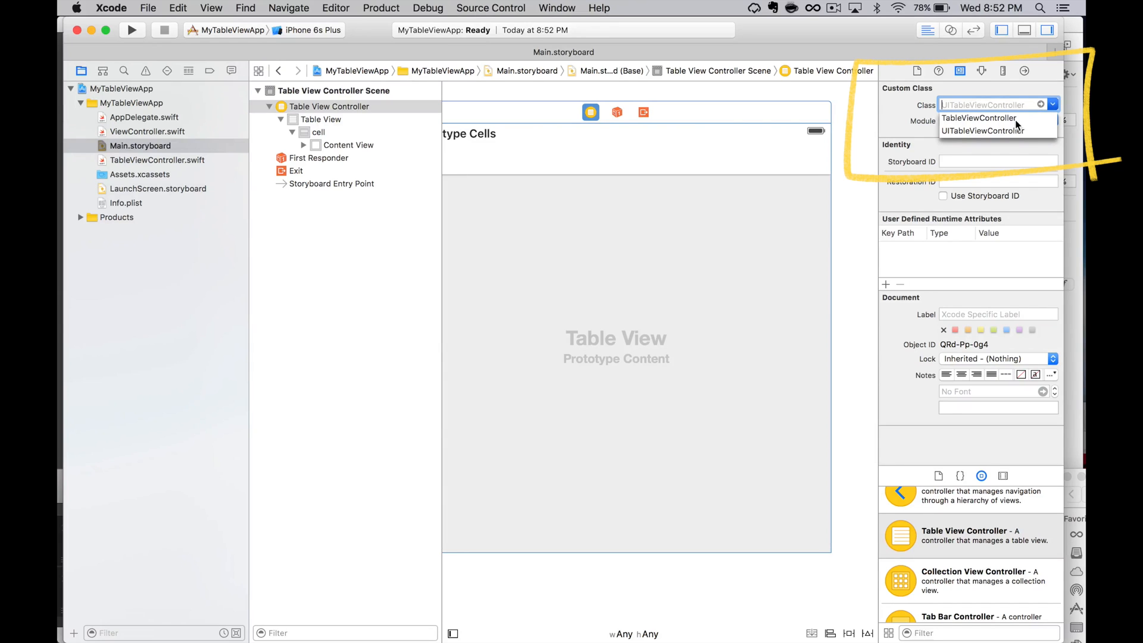
click(978, 118)
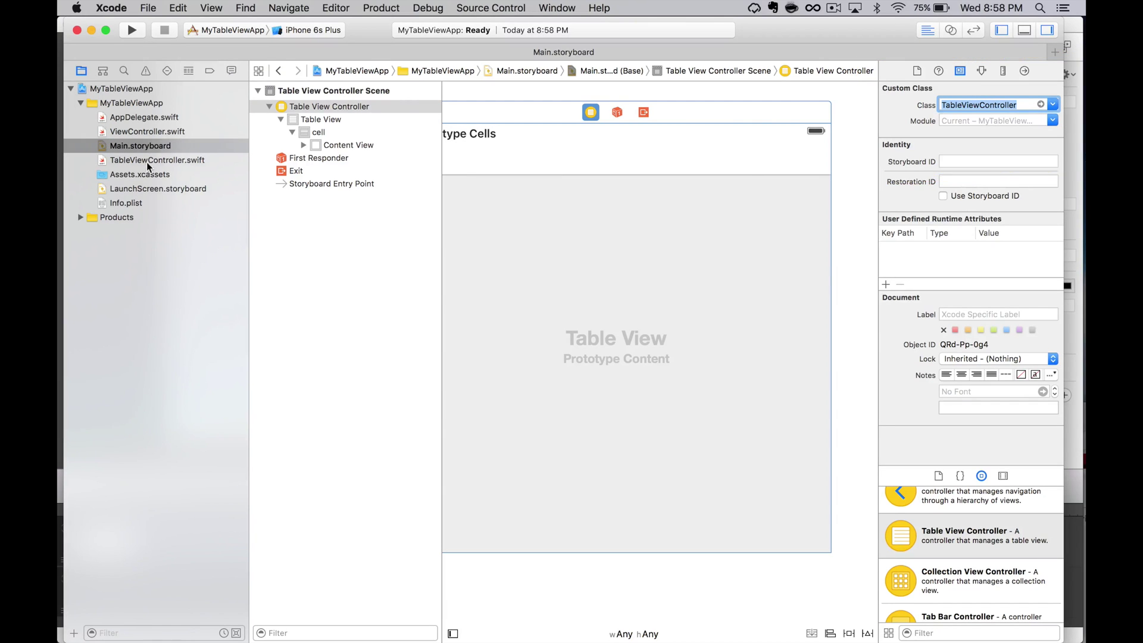
click(157, 159)
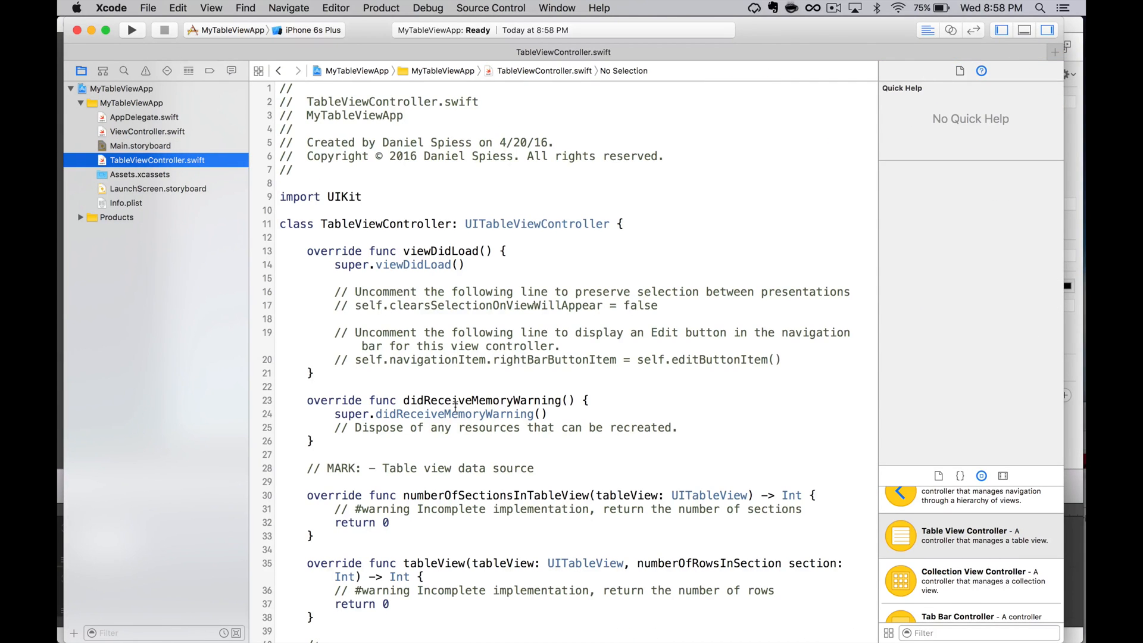
scroll(down, 3)
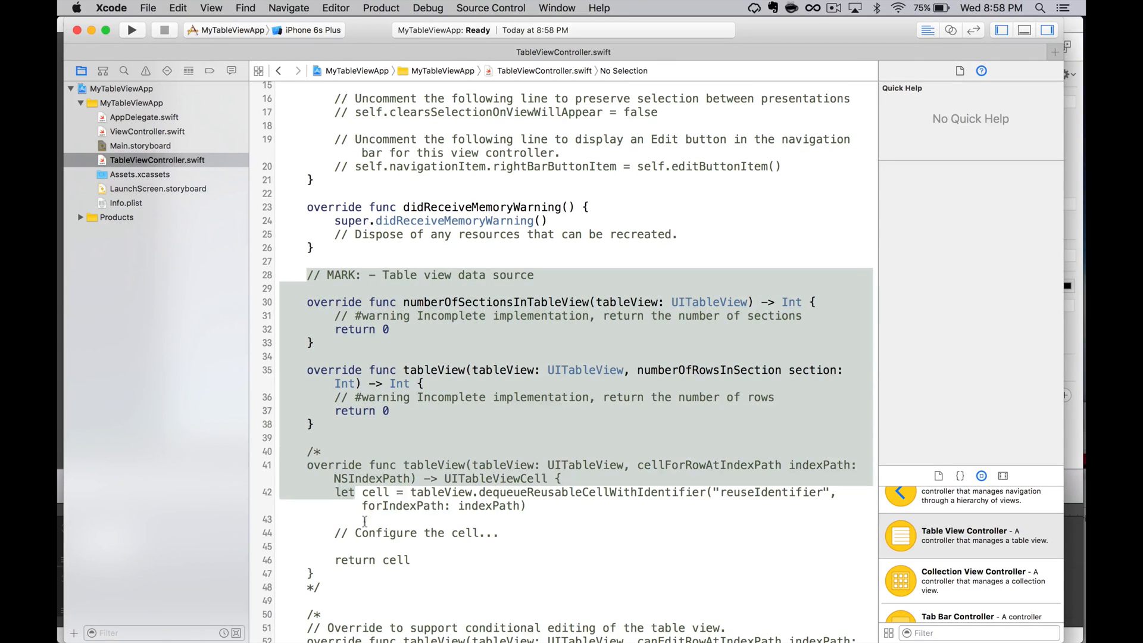
scroll(down, 3)
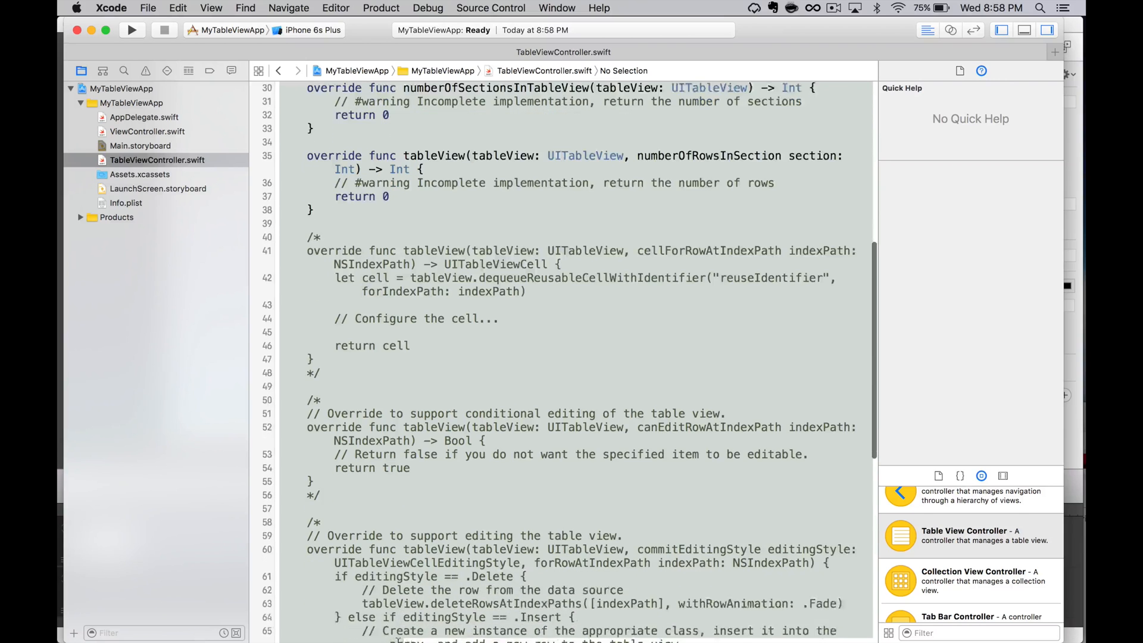
scroll(down, 3)
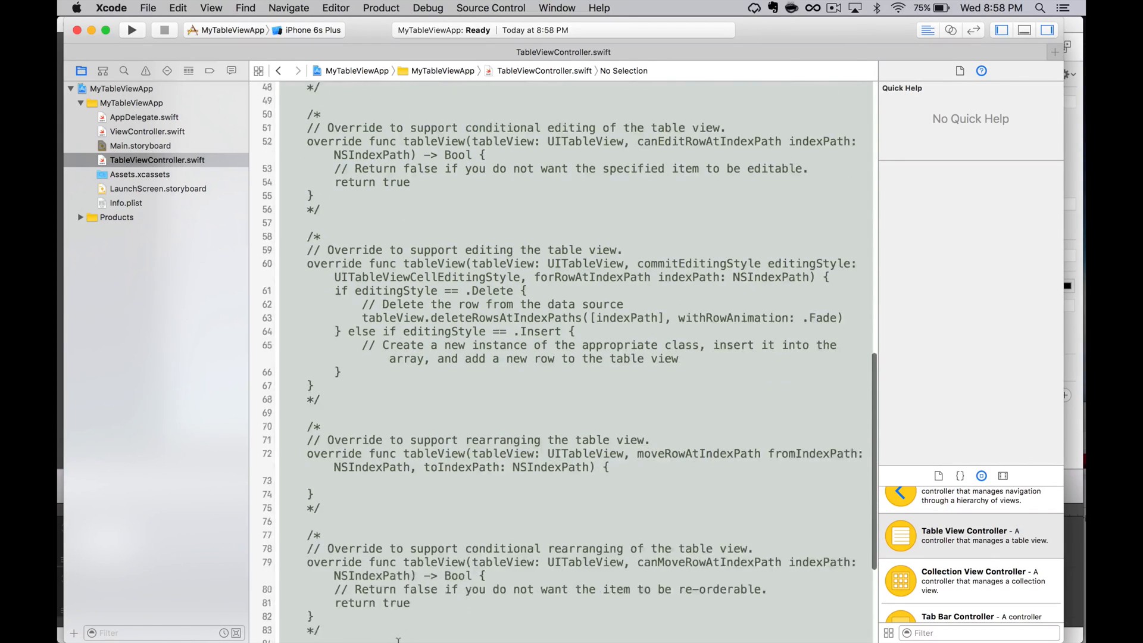
scroll(down, 3)
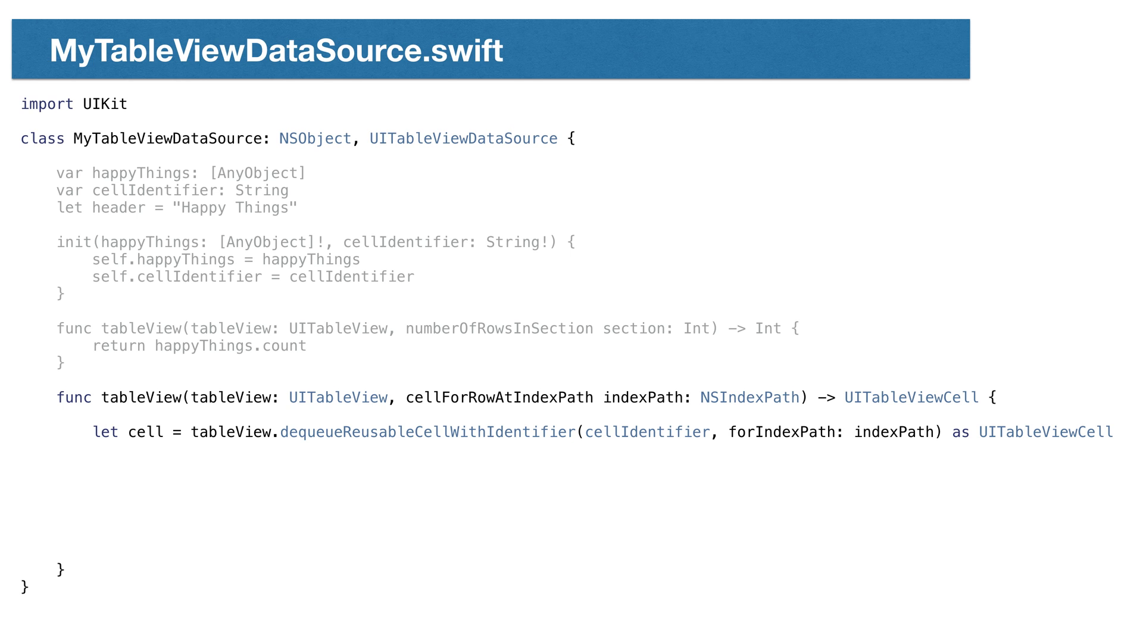
Step: Add the comment '// Fetch Happy Item' on the MyTableViewDataSource code slide
text(// Fetch Happy Item)
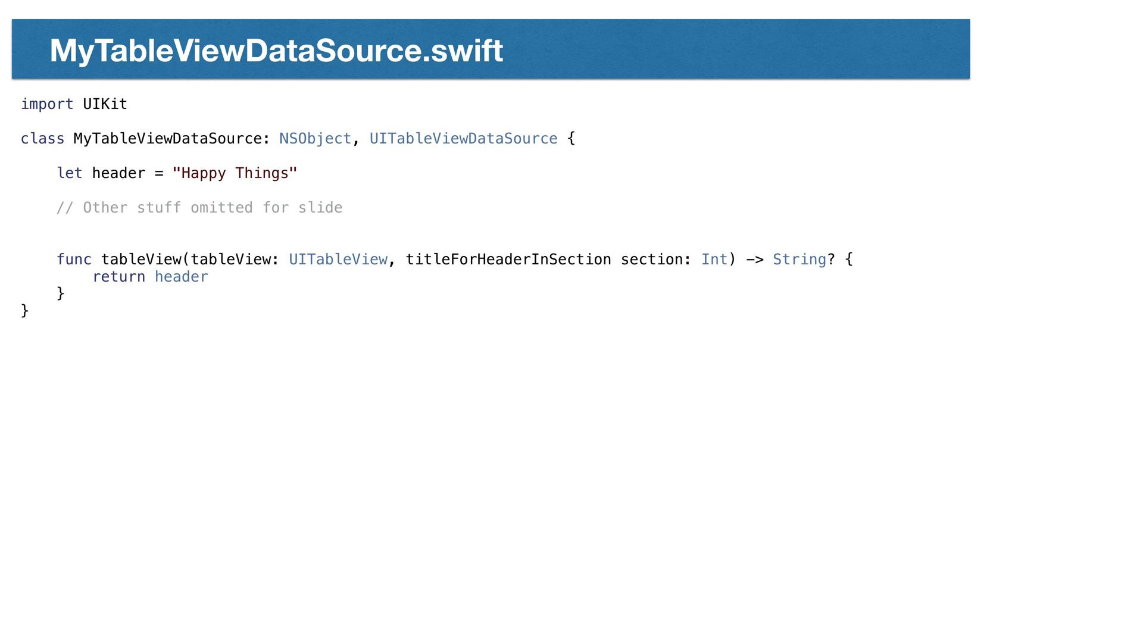
Step: Draw a presenter-pen line under the titleForHeaderInSection method name
drag(346, 281, 642, 277)
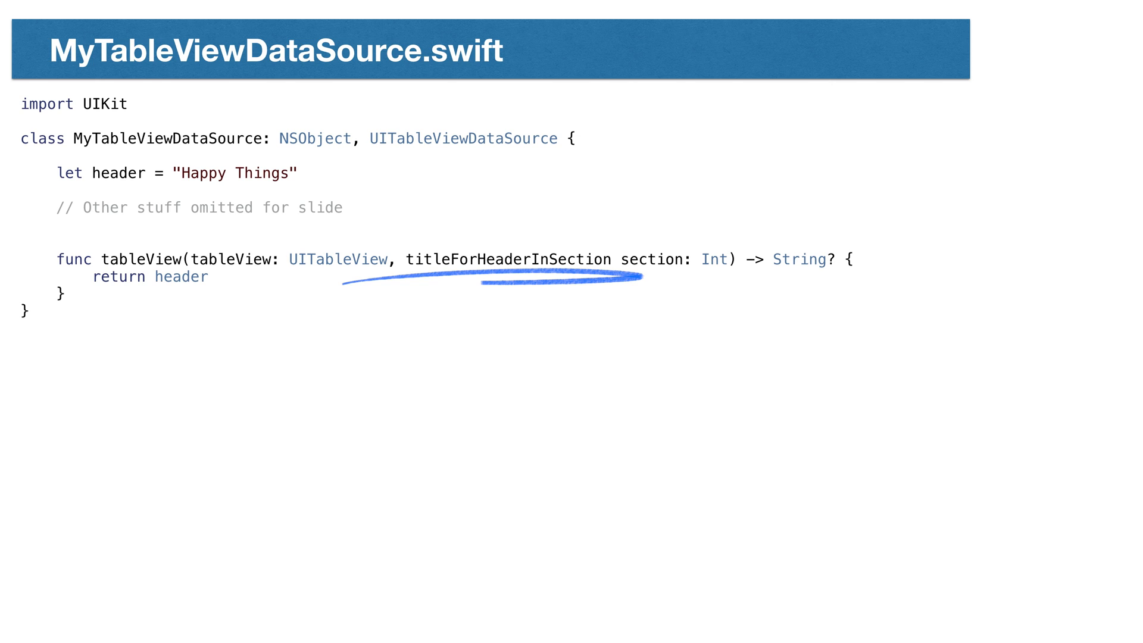